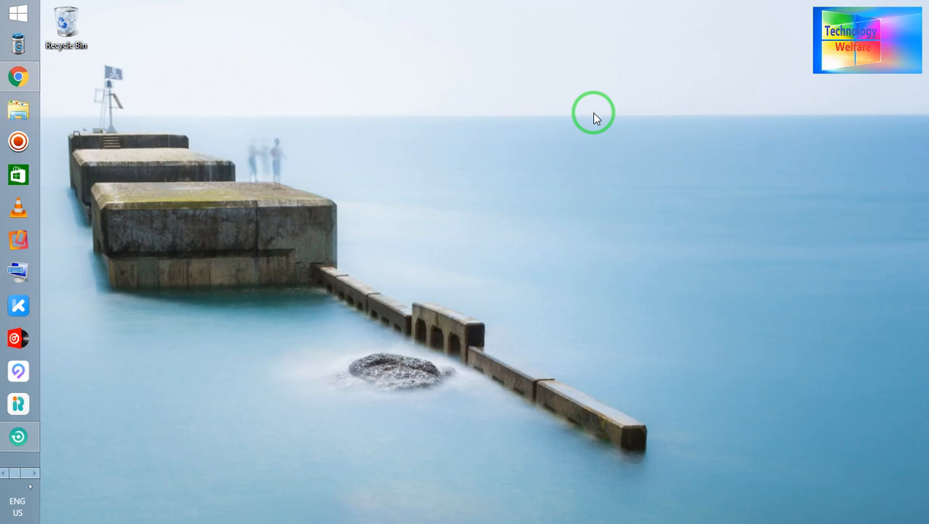
Step: Start AnyFix - iOS System Recovery from its taskbar icon
drag(593, 117, 207, 473)
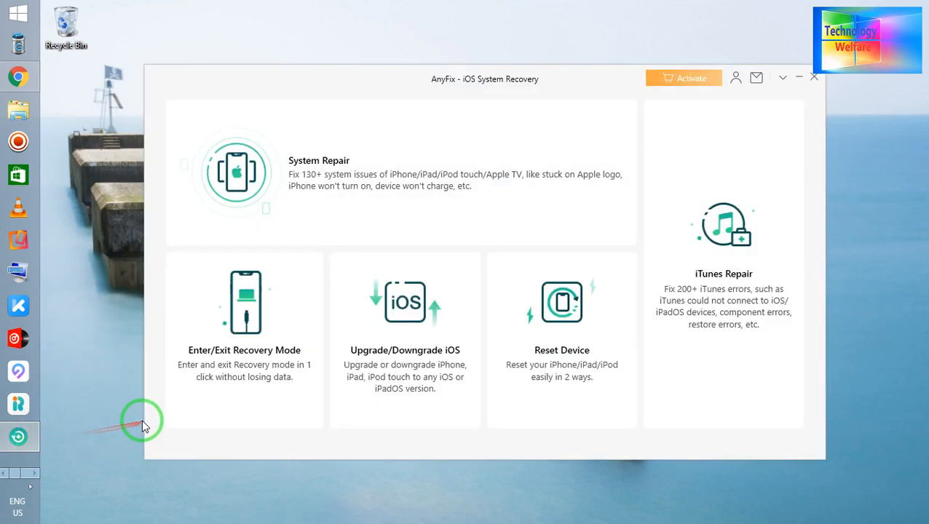
mouse_move(255, 331)
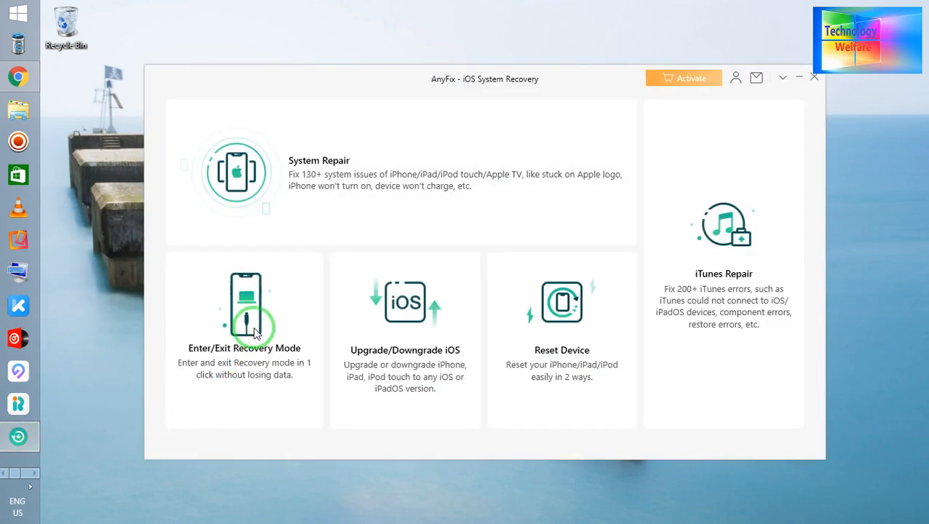
mouse_move(255, 332)
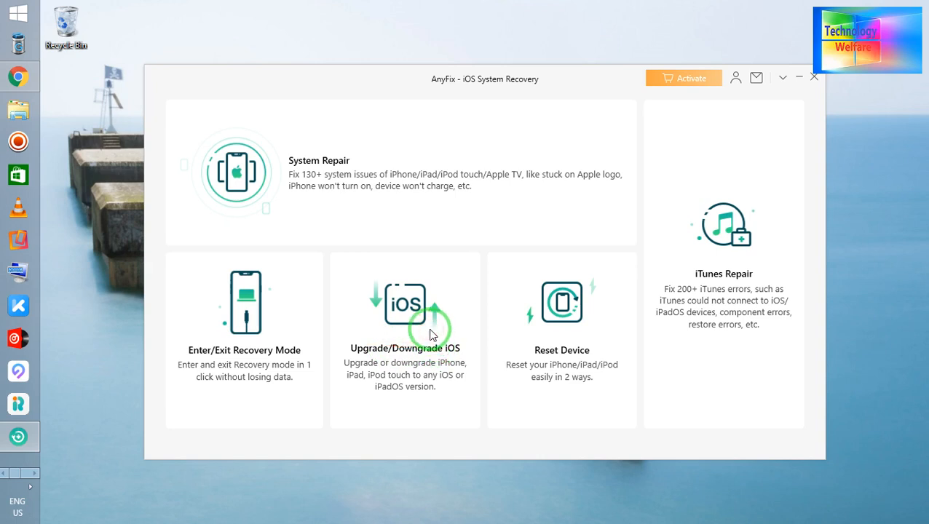
Step: Select the Upgrade/Downgrade iOS feature and the '1 click to downgrade iOS/iPadOS' option
click(405, 313)
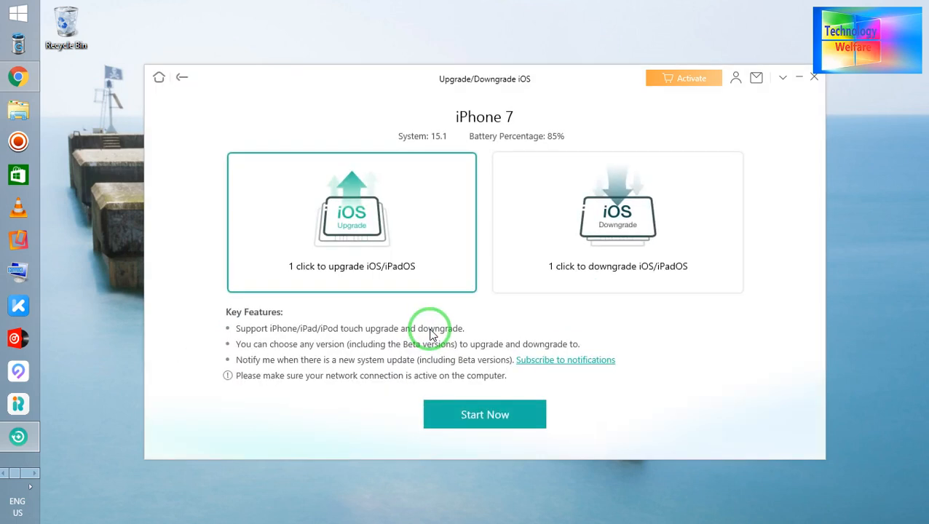
mouse_move(543, 127)
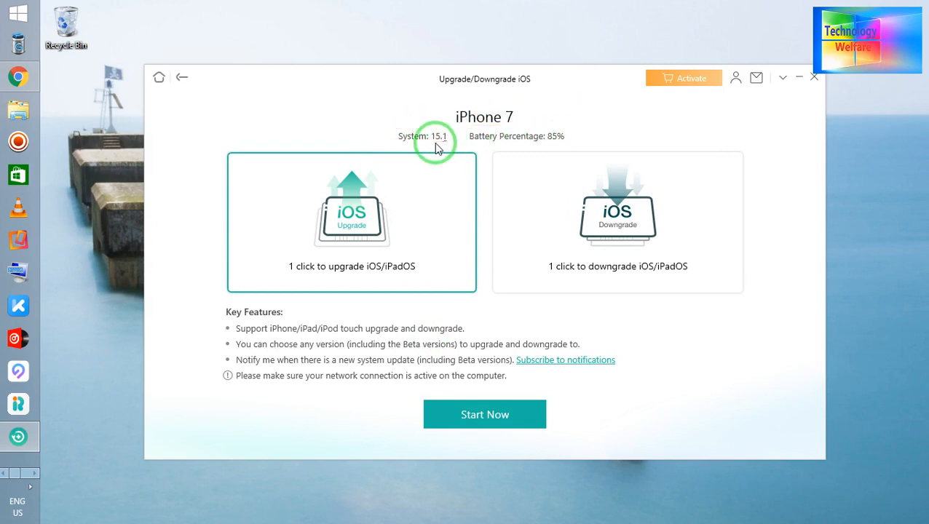
mouse_move(469, 136)
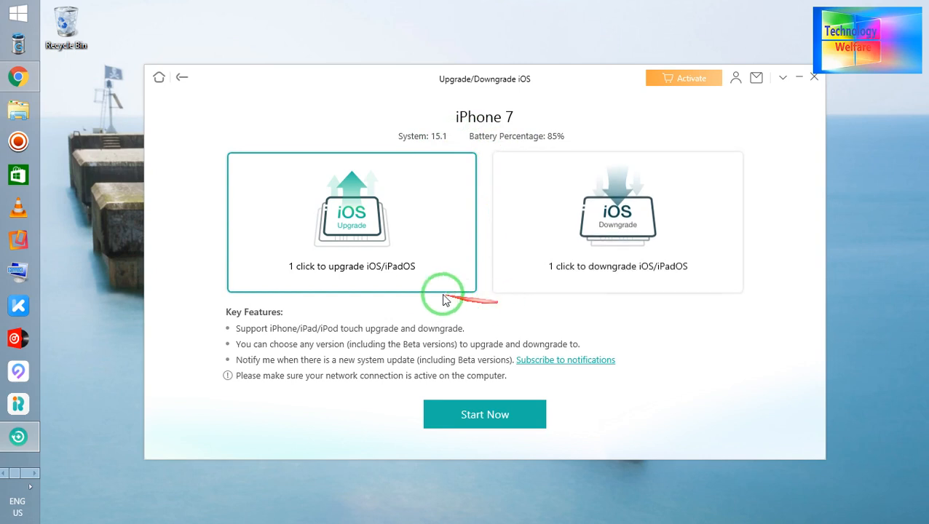
mouse_move(368, 243)
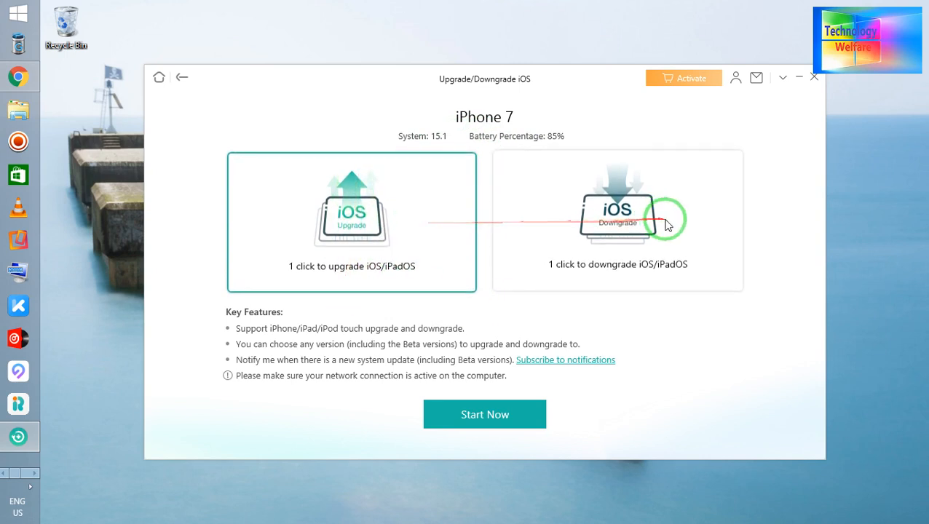
click(617, 222)
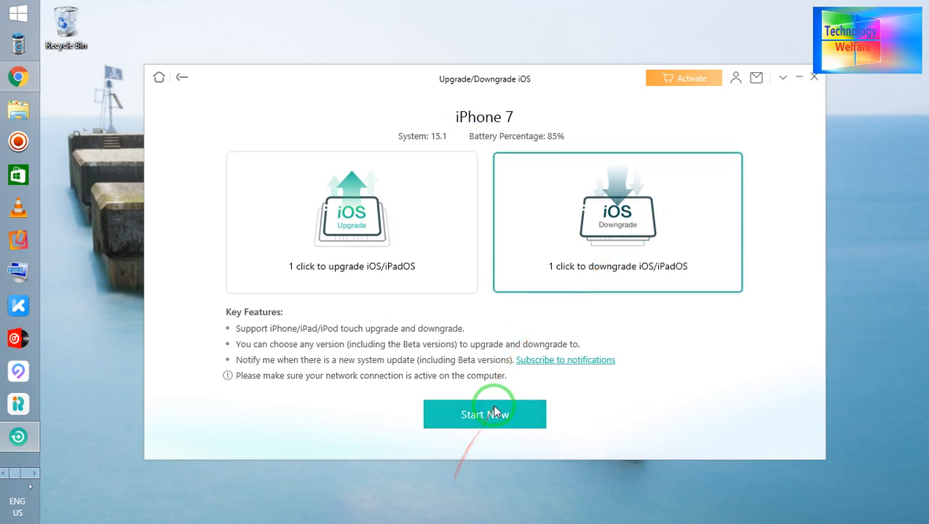
Step: Start the downgrade to list the iOS 15.0.2 firmware for the iPhone 7
click(484, 413)
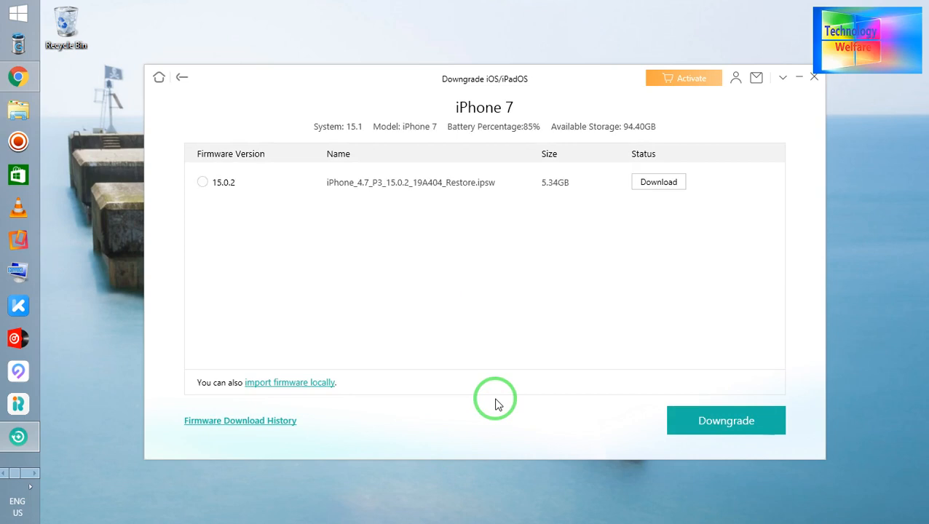
mouse_move(393, 205)
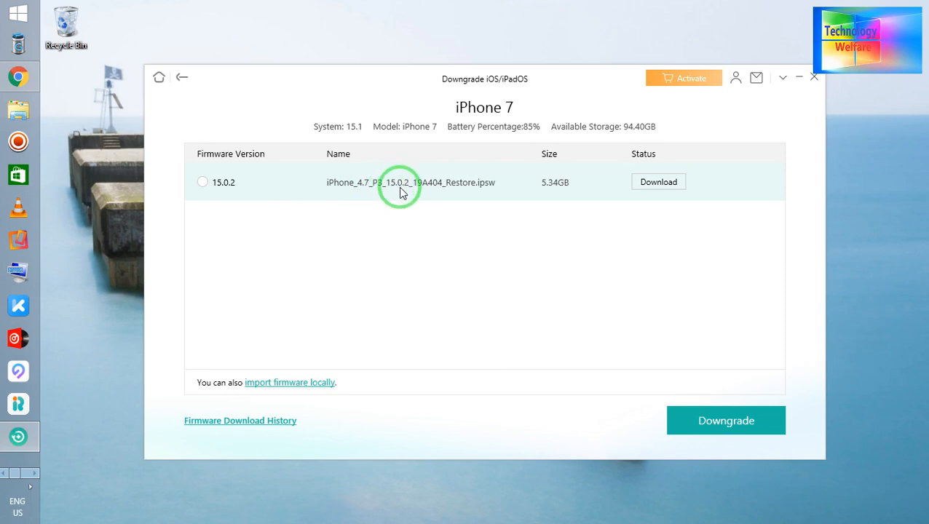
mouse_move(428, 222)
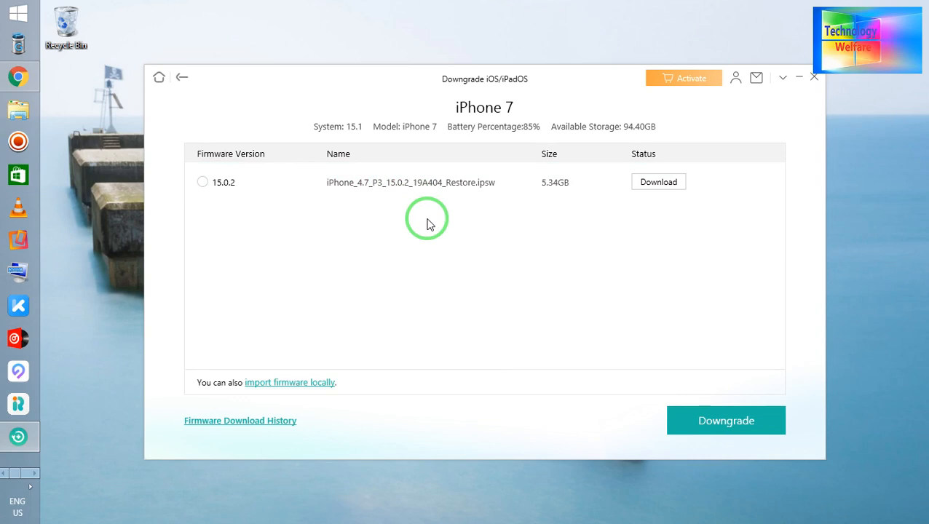
mouse_move(433, 207)
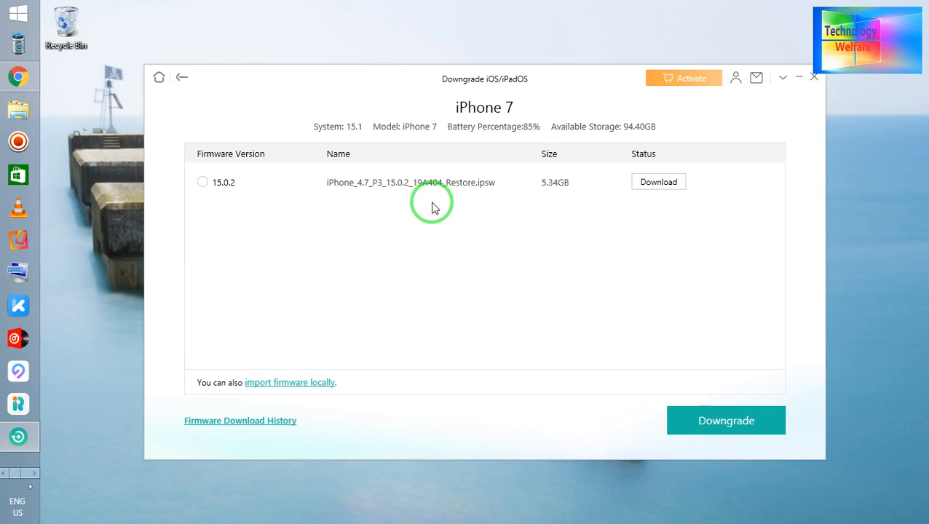
mouse_move(372, 160)
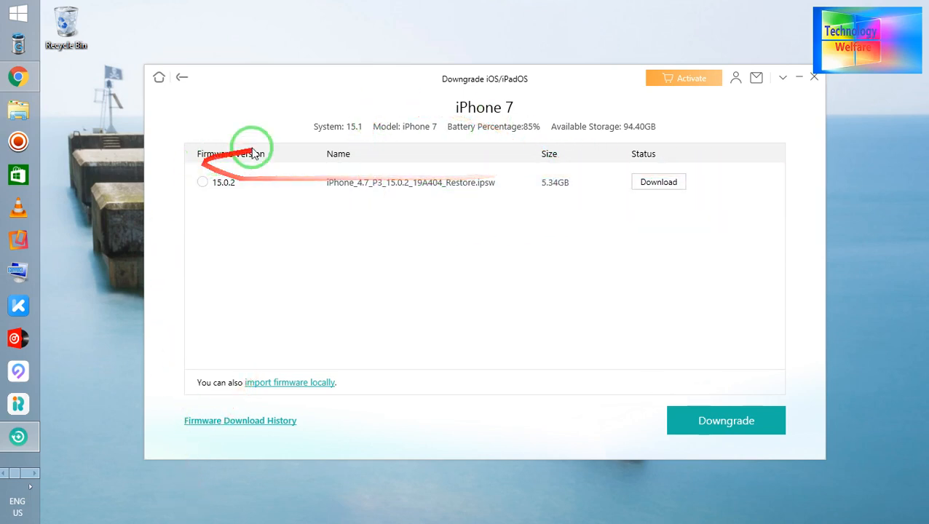
mouse_move(240, 306)
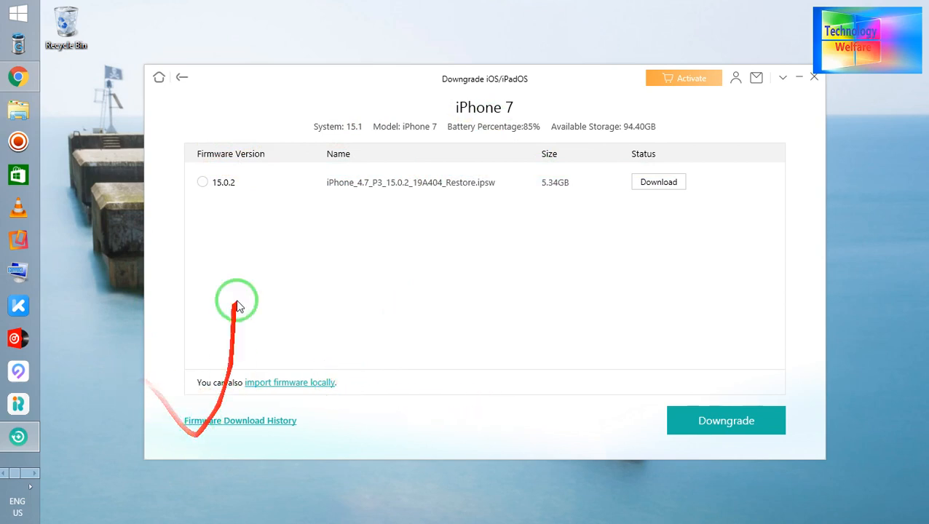
Step: Check the upgrade option, finding nothing beyond iOS 15.1, then reselect downgrade
click(181, 78)
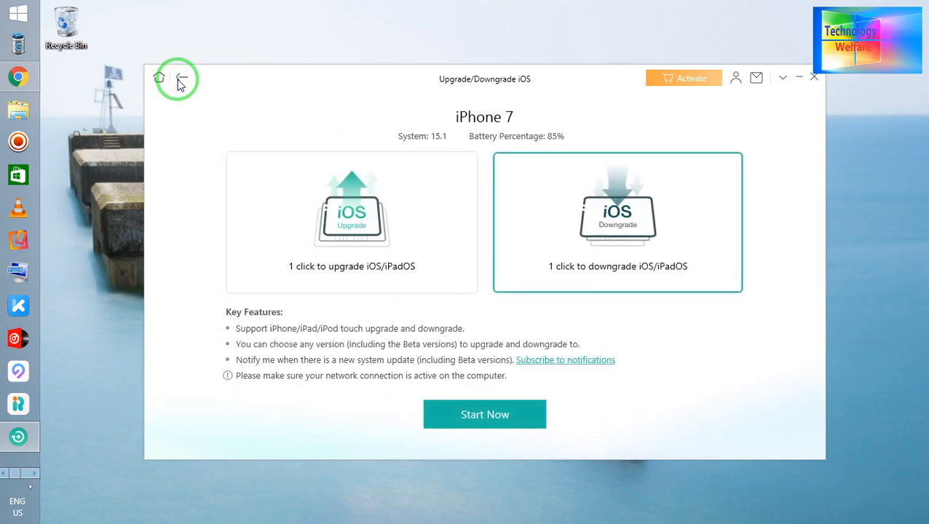
click(352, 220)
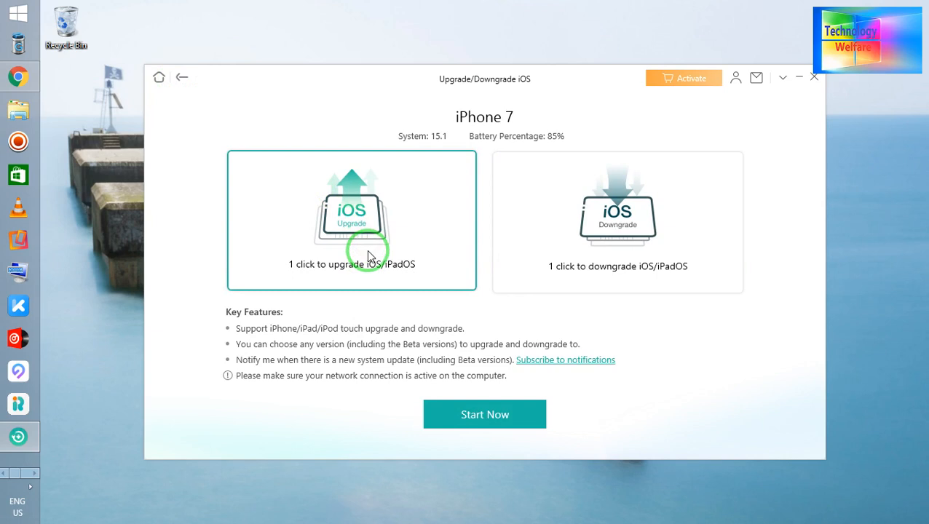
click(484, 414)
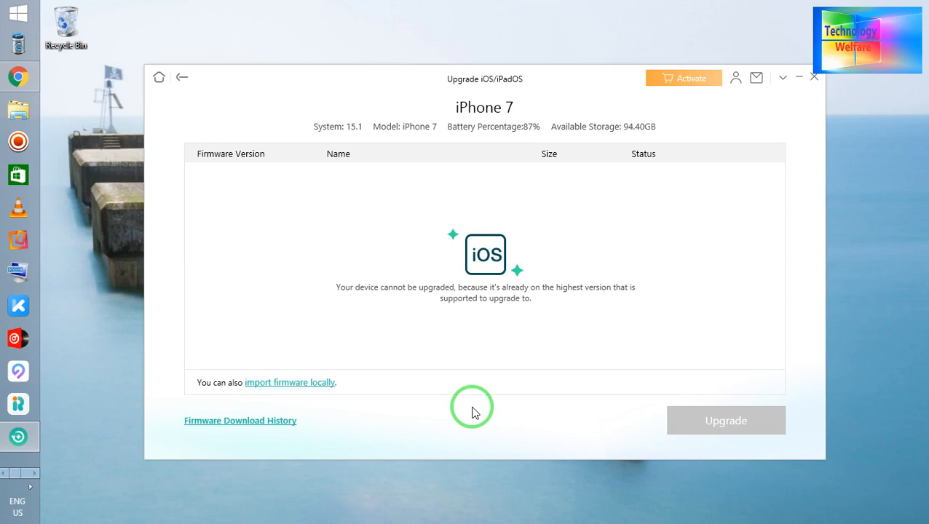
mouse_move(396, 129)
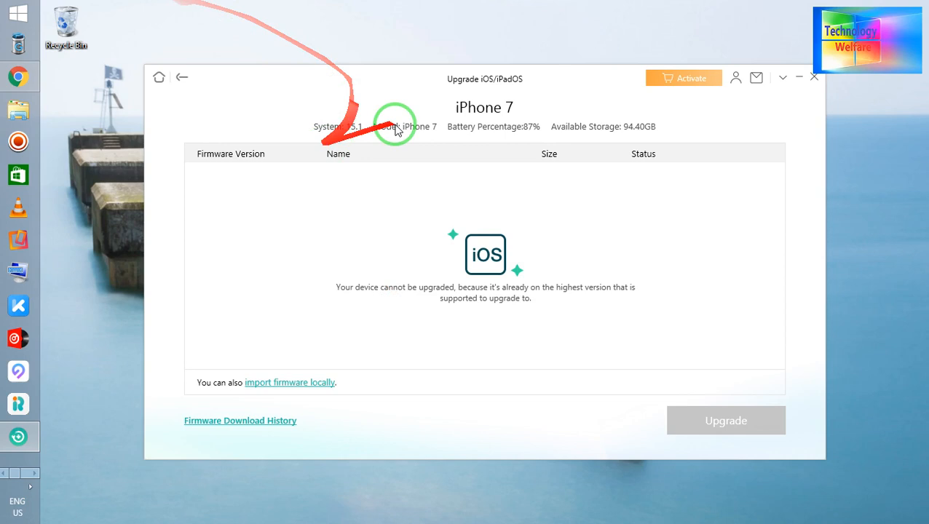
mouse_move(350, 379)
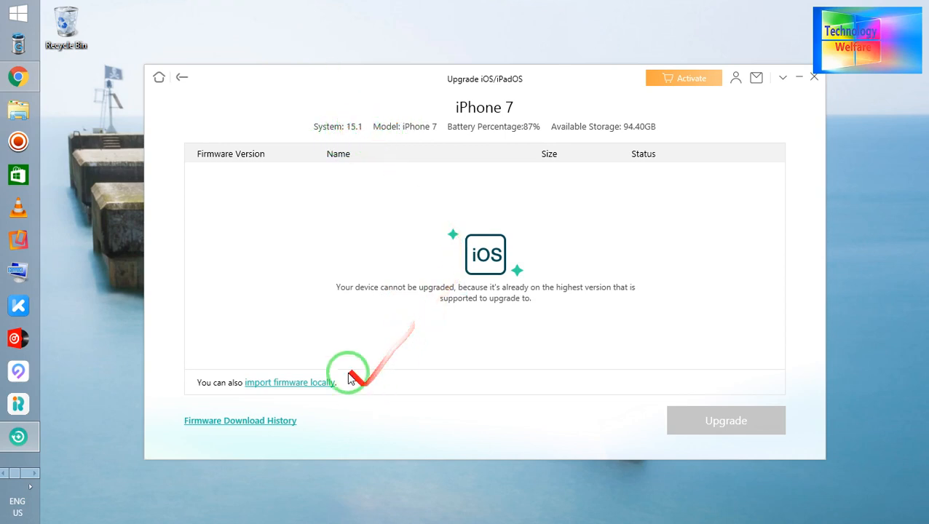
mouse_move(135, 91)
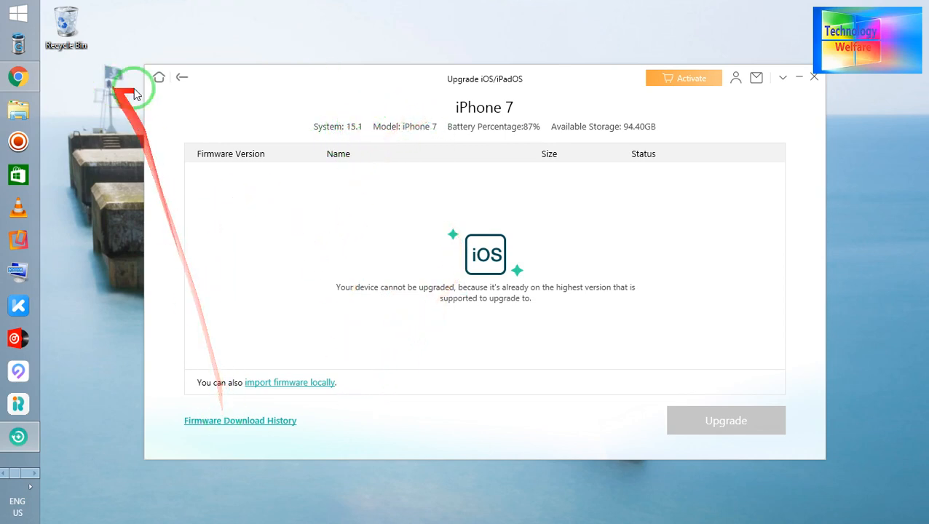
click(182, 77)
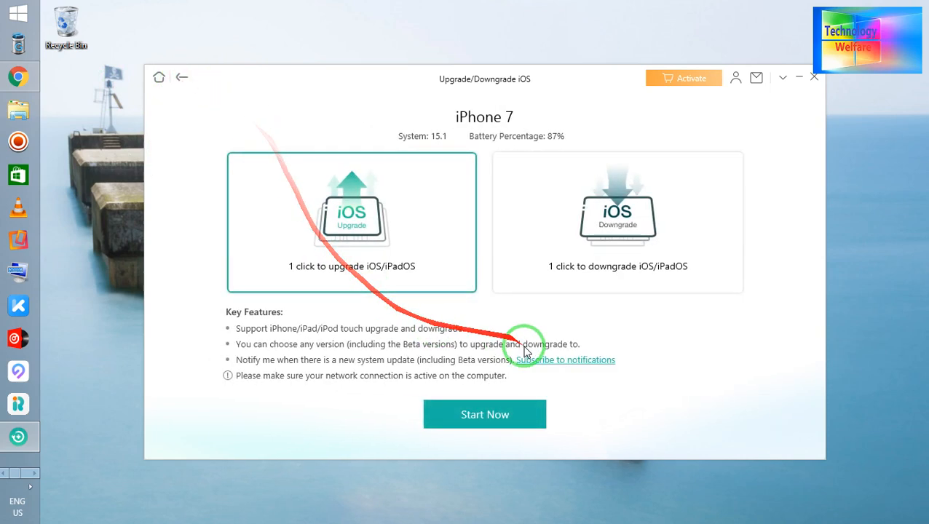
click(617, 222)
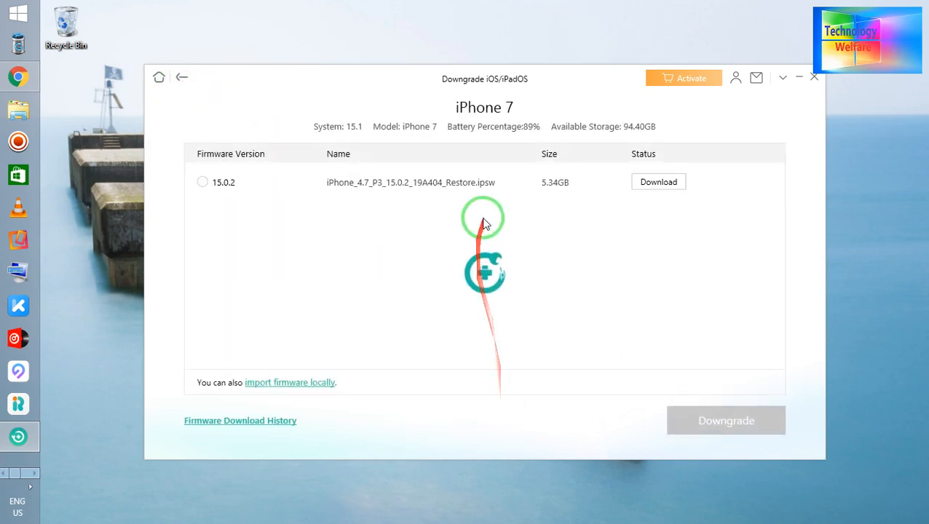